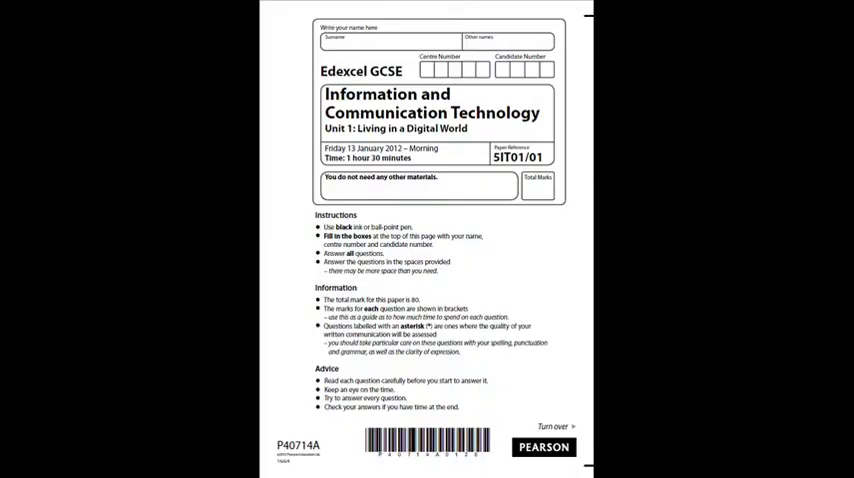
pyautogui.scroll(-3)
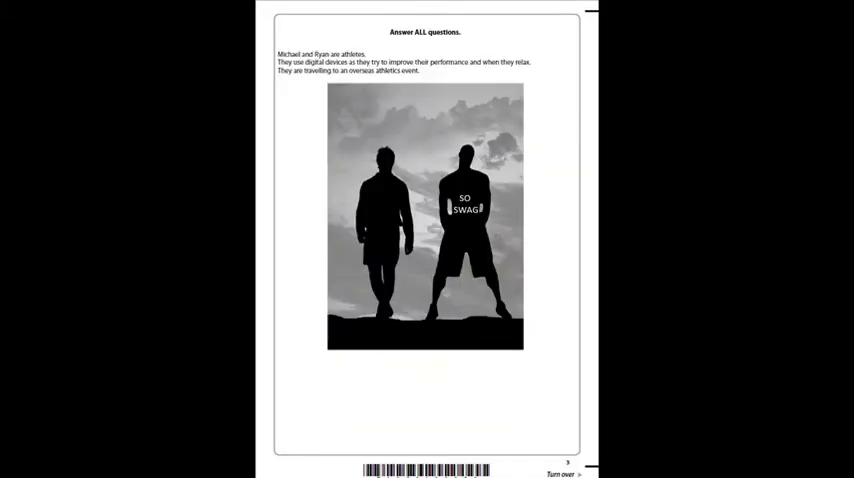